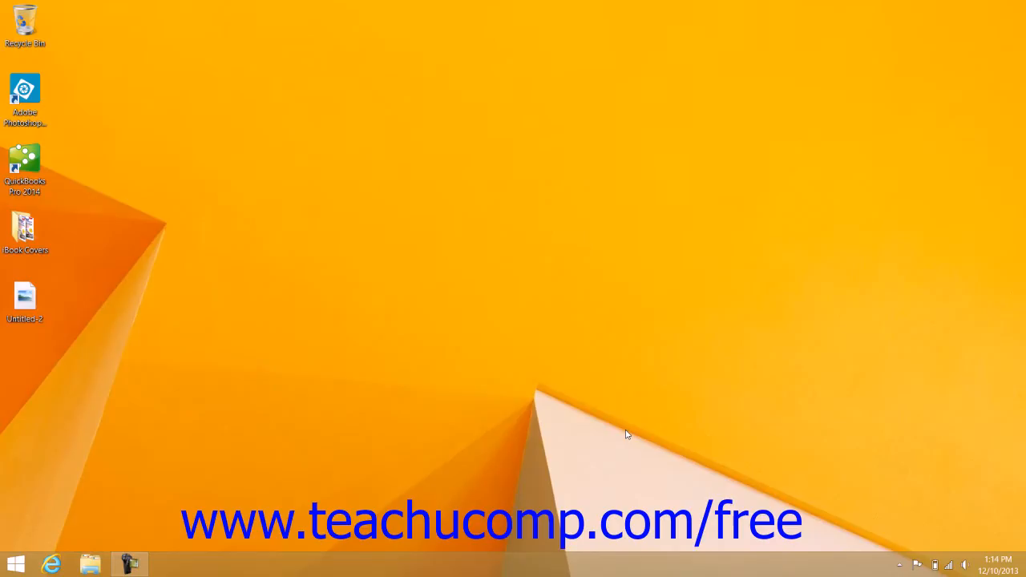
{"action": "mouse_move", "coordinate": [993, 570]}
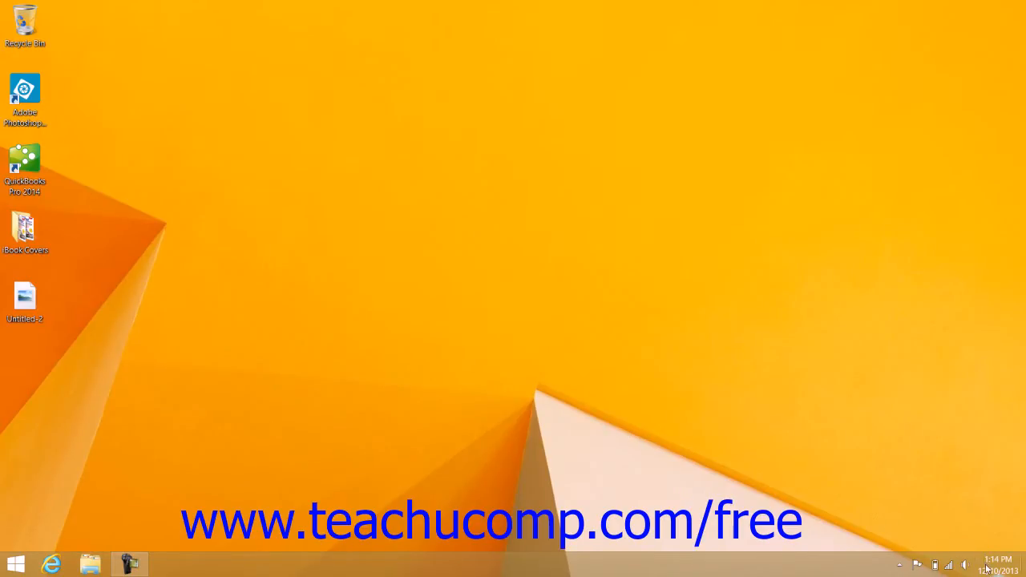
{"action": "mouse_move", "coordinate": [998, 557]}
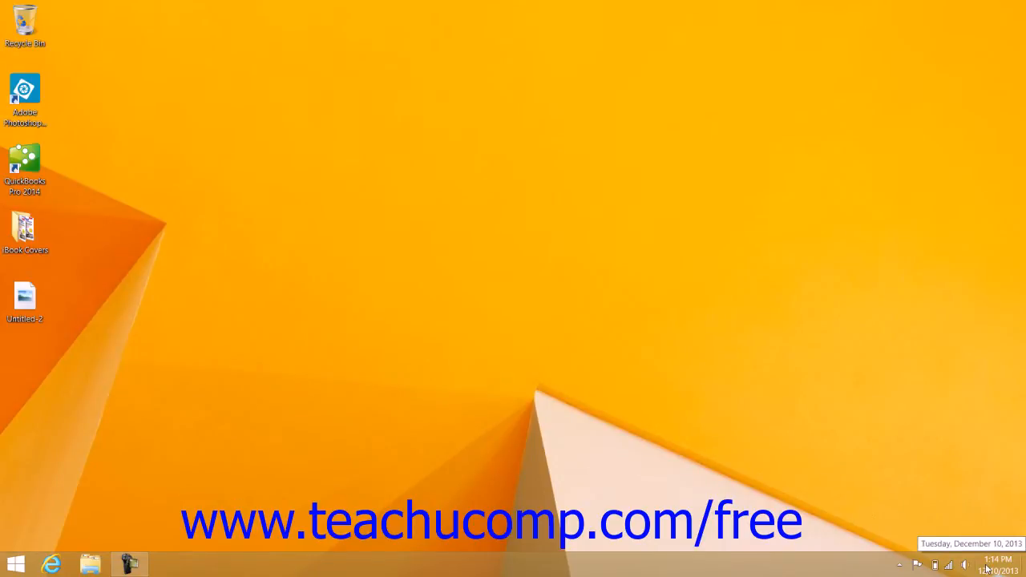
{"action": "mouse_move", "coordinate": [981, 520]}
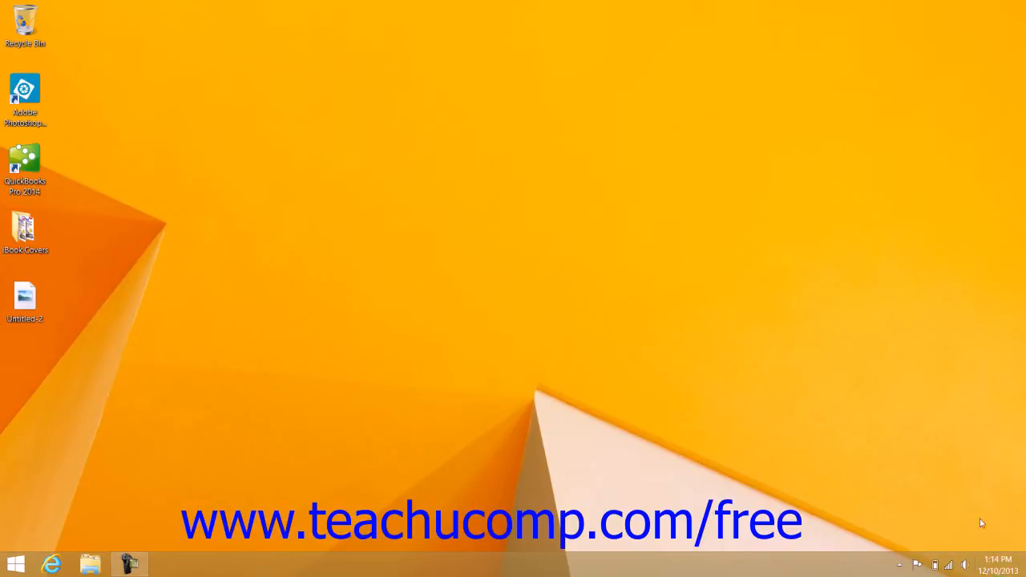
{"action": "mouse_move", "coordinate": [999, 565]}
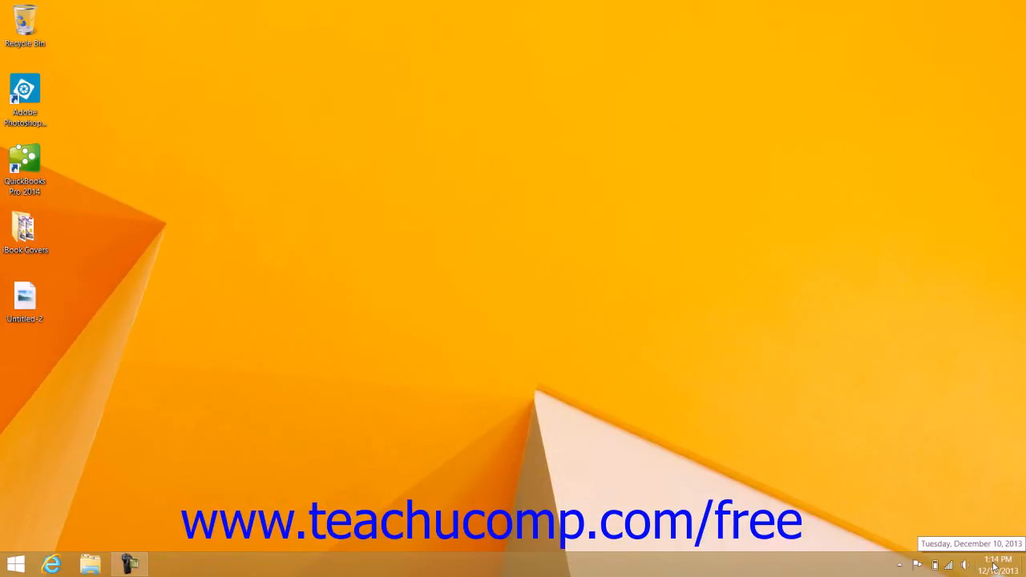
Open Date and Time settings from the taskbar clock and centre the dialog
{"action": "left_click", "coordinate": [1000, 563]}
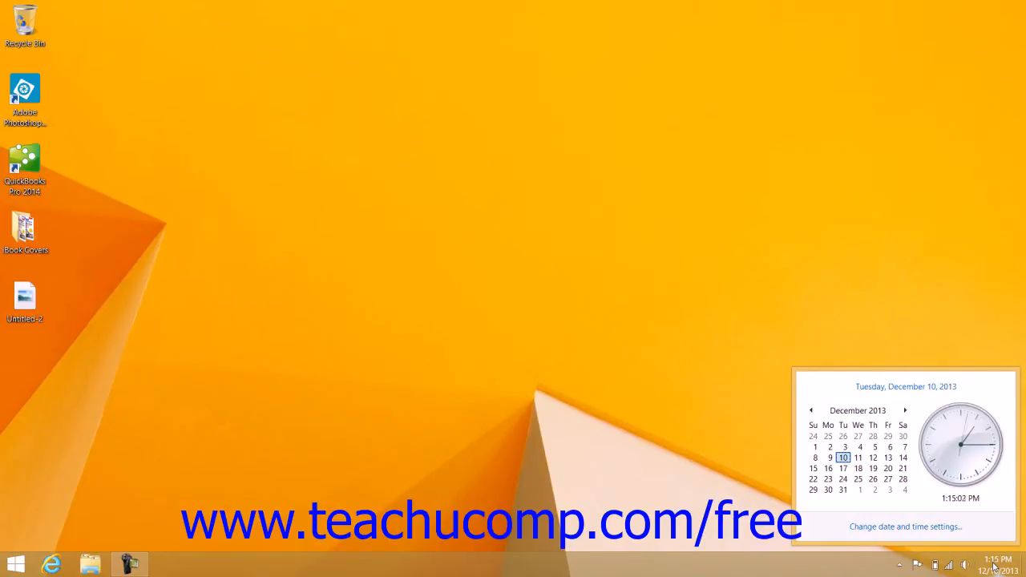
{"action": "mouse_move", "coordinate": [950, 527]}
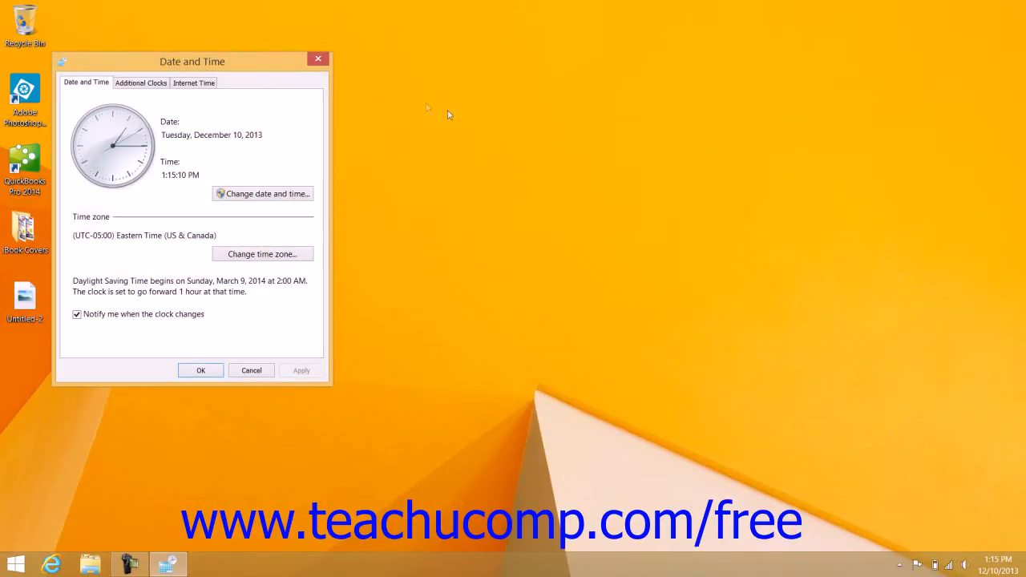
{"action": "left_click_drag", "start_coordinate": [192, 61], "coordinate": [438, 81]}
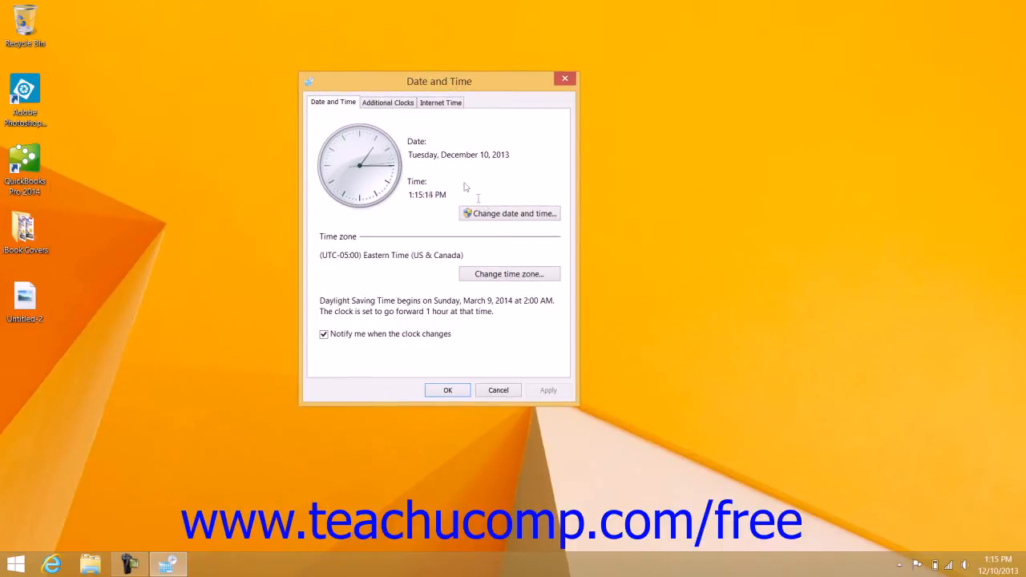
{"action": "mouse_move", "coordinate": [501, 274]}
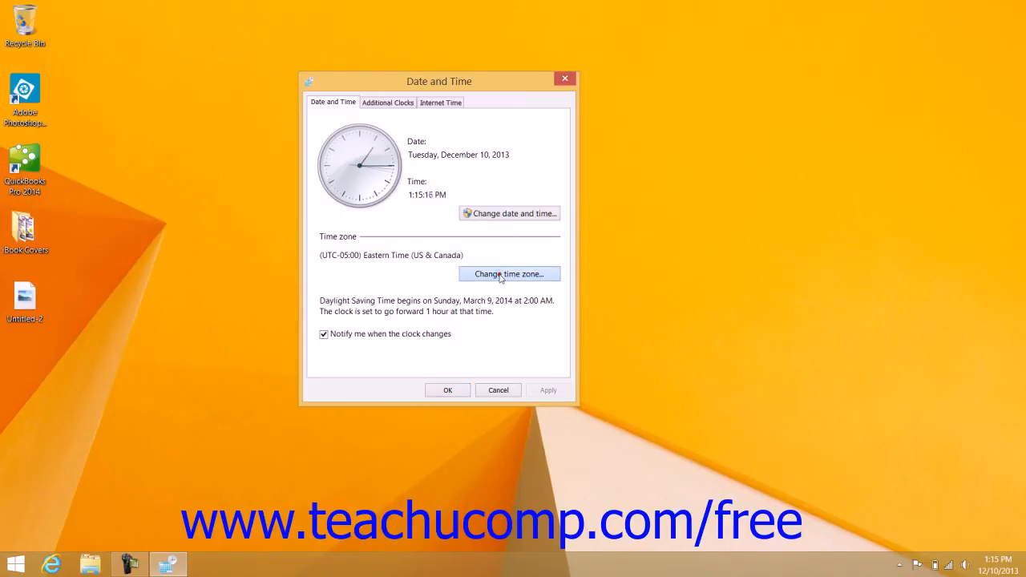
{"action": "left_click", "coordinate": [508, 274]}
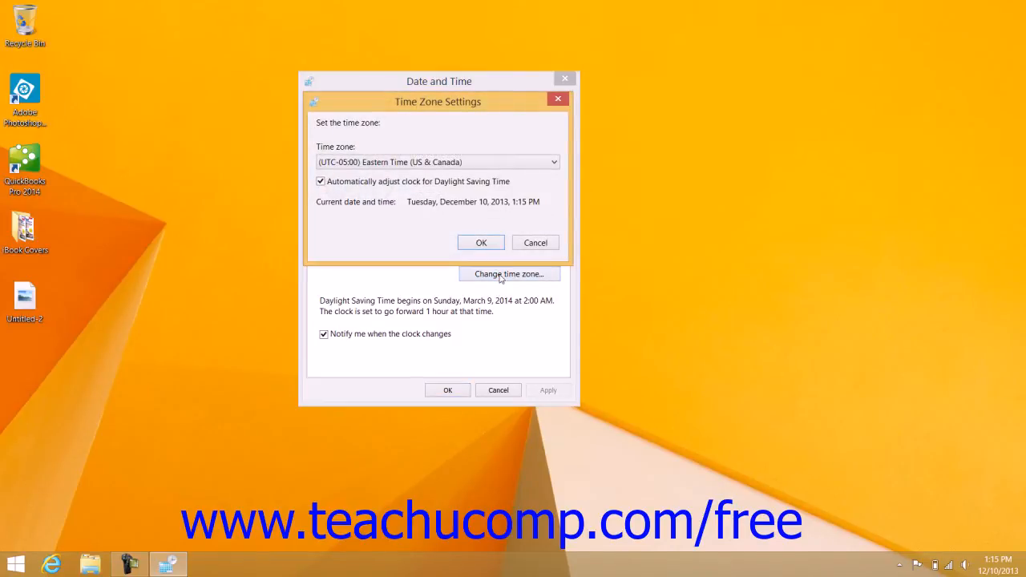
{"action": "mouse_move", "coordinate": [387, 146]}
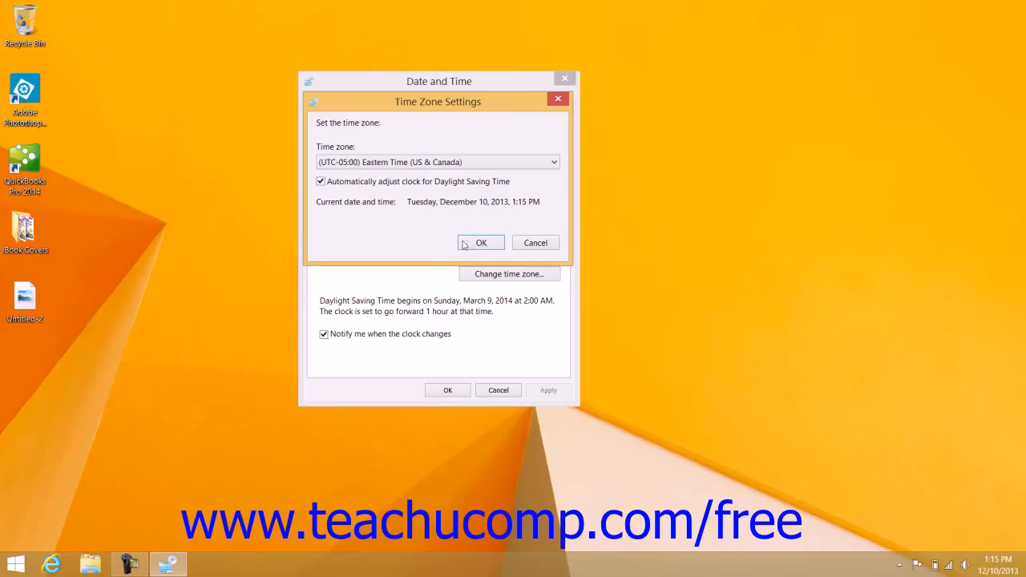
{"action": "left_click", "coordinate": [480, 242]}
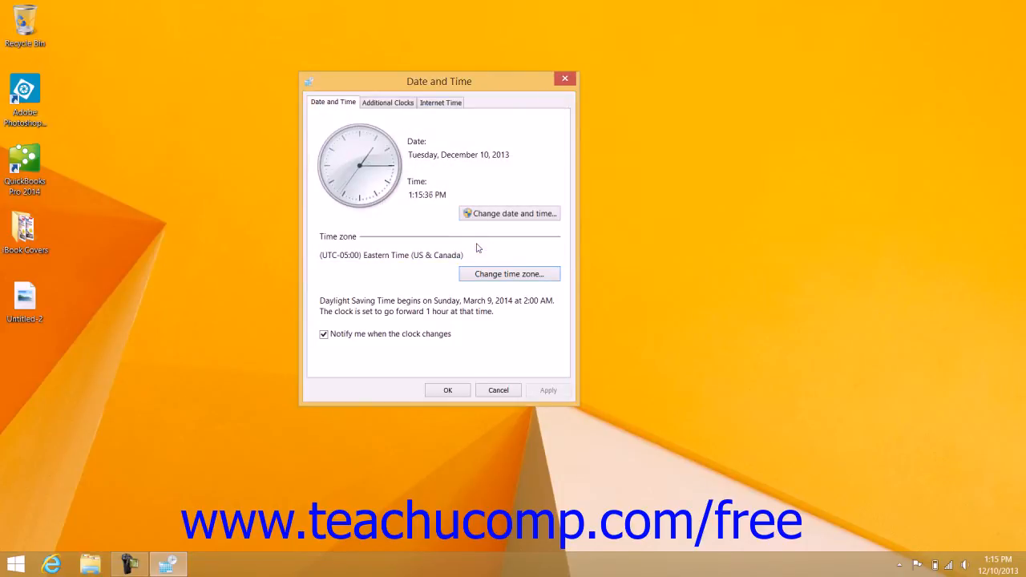
{"action": "mouse_move", "coordinate": [493, 225]}
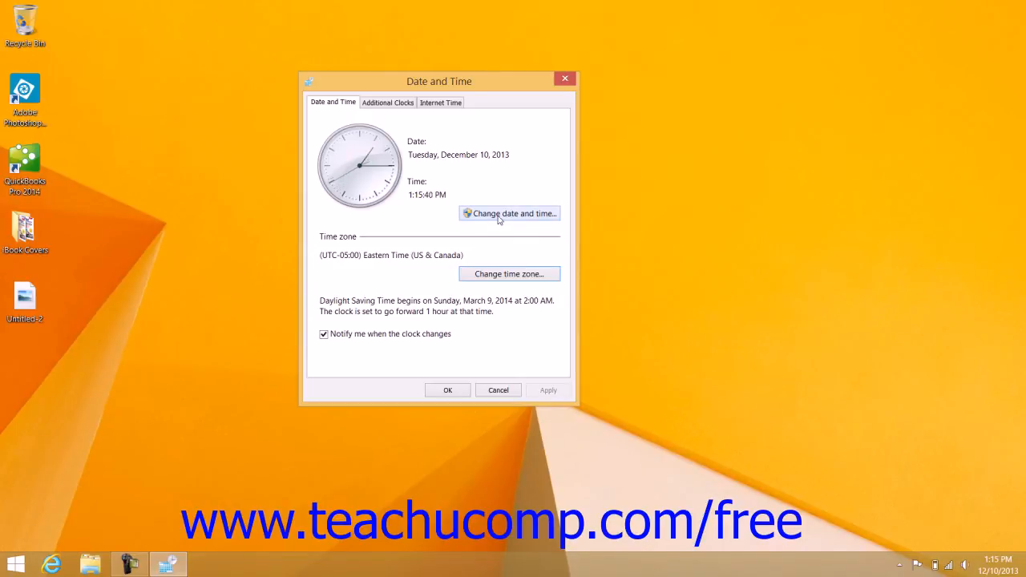
{"action": "left_click", "coordinate": [509, 213]}
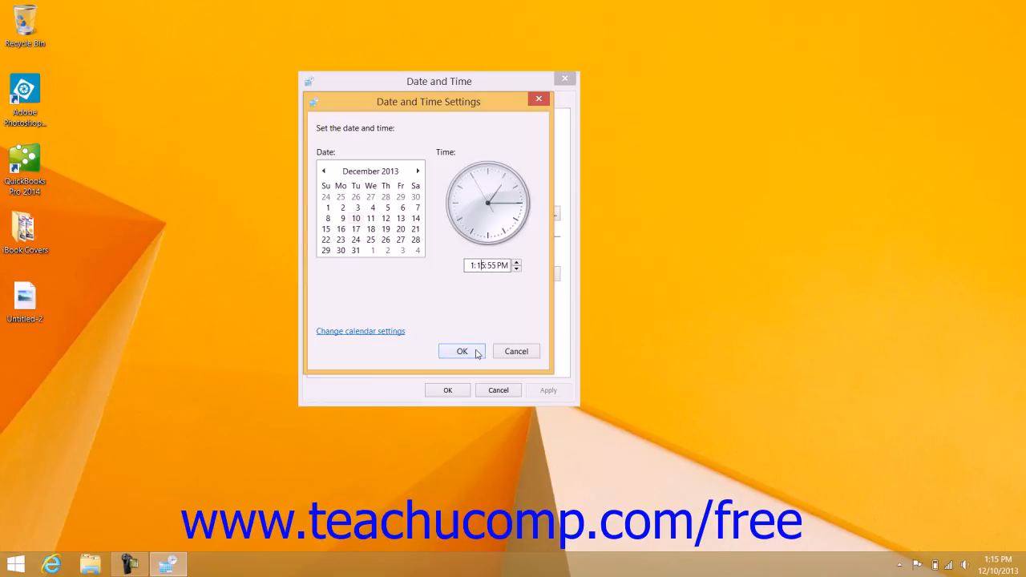
{"action": "left_click", "coordinate": [462, 351]}
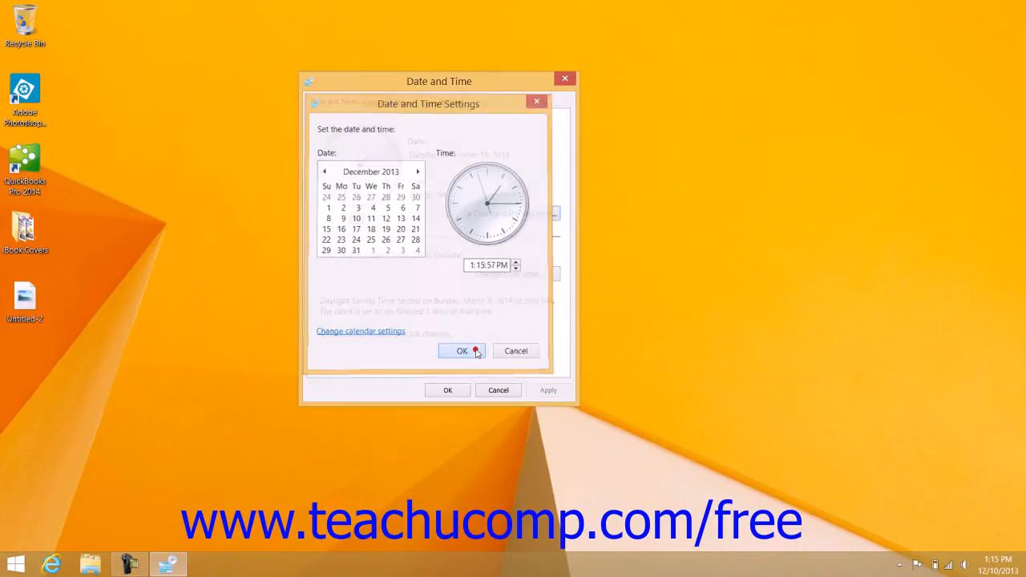
{"action": "left_click", "coordinate": [462, 351]}
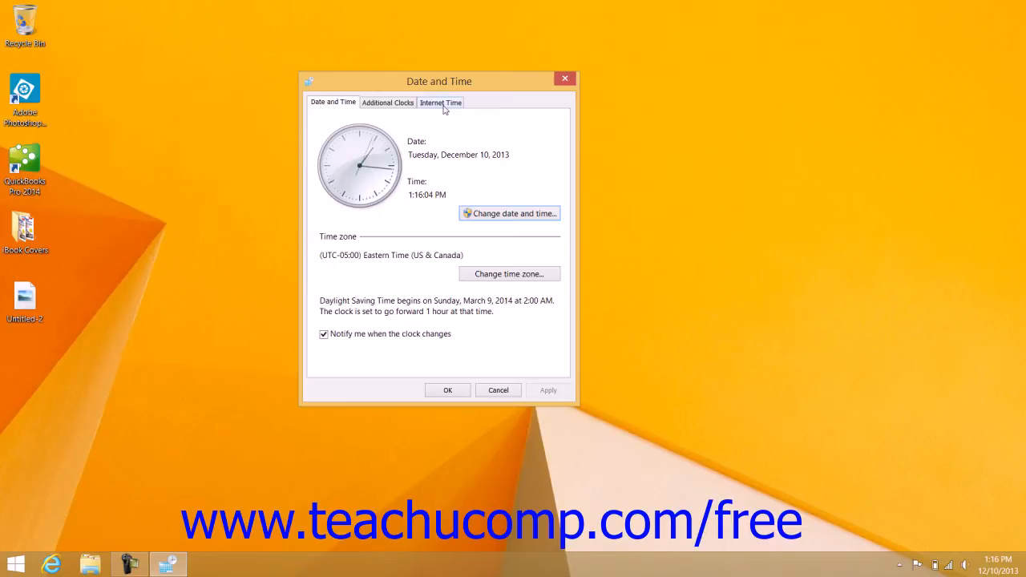
Show the Internet Time tab, confirming automatic sync with time.windows.com
{"action": "left_click", "coordinate": [440, 101]}
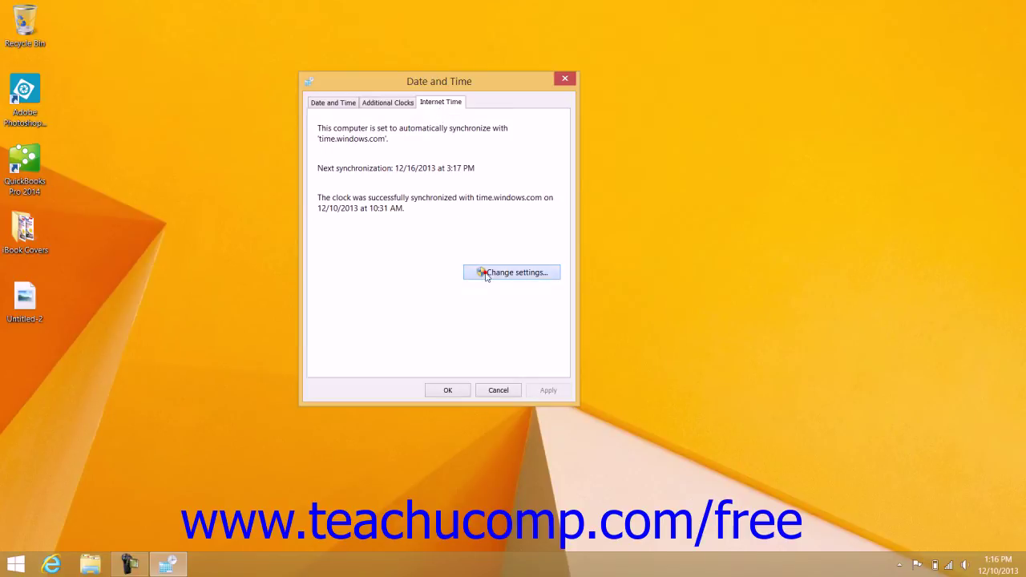
Run 'Update now' against time.windows.com in Internet Time Settings and close it
{"action": "left_click", "coordinate": [510, 272]}
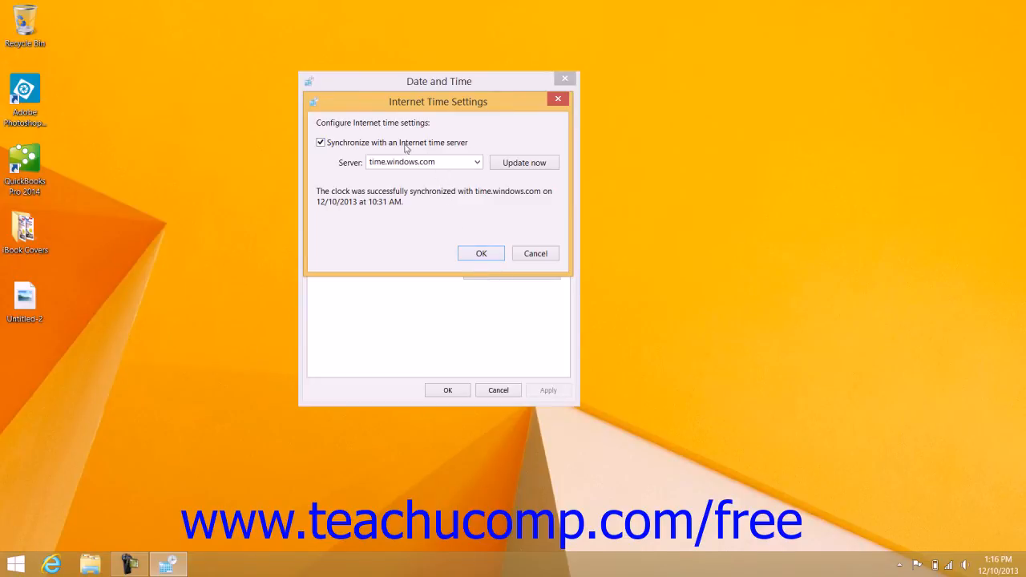
{"action": "mouse_move", "coordinate": [324, 167]}
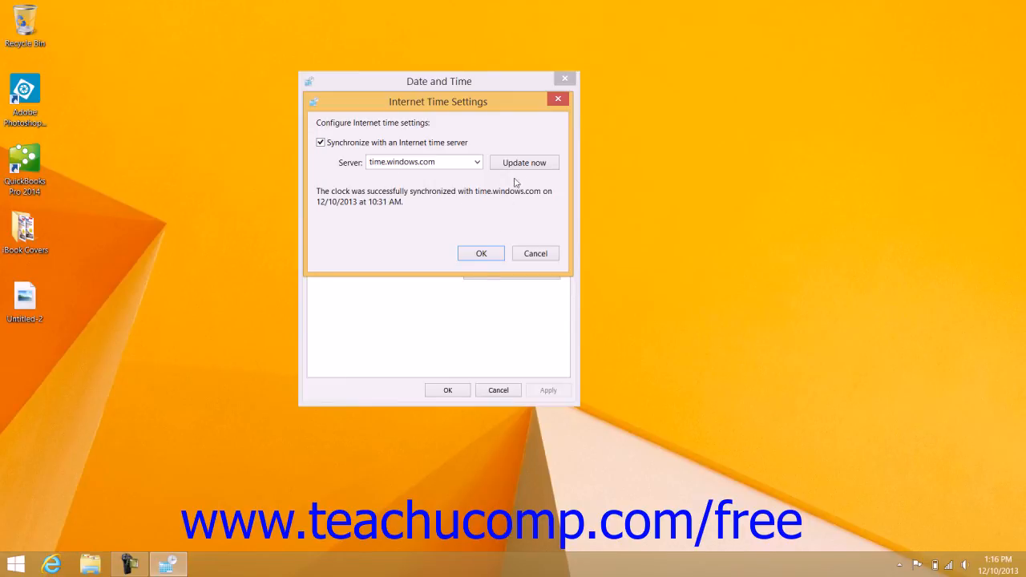
{"action": "left_click", "coordinate": [524, 162]}
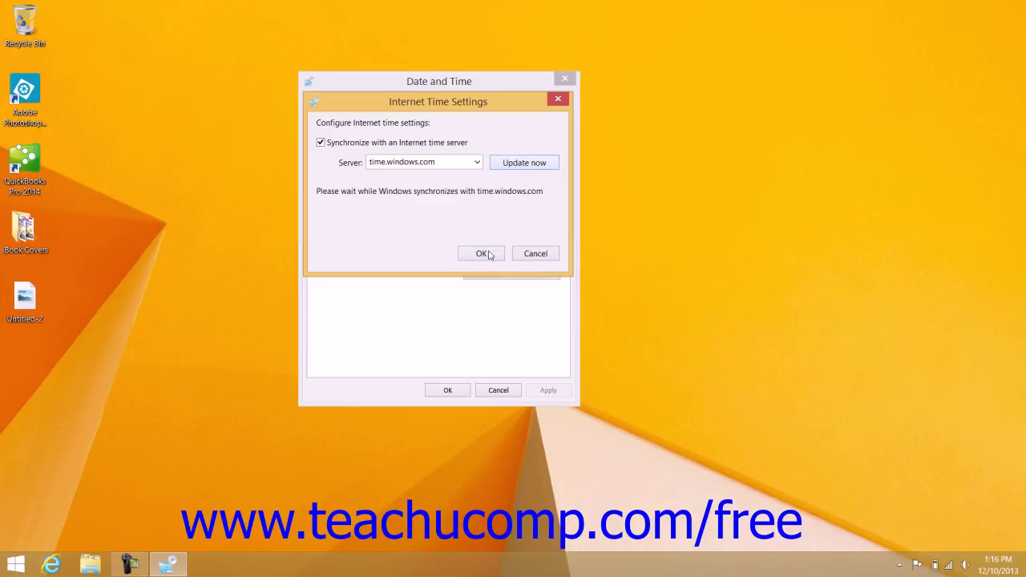
{"action": "left_click", "coordinate": [479, 253]}
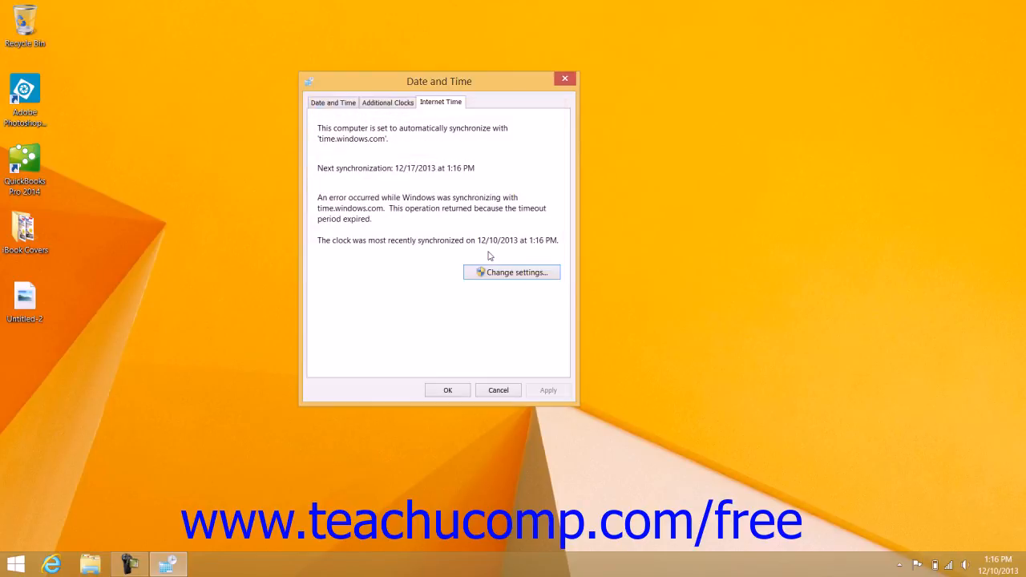
{"action": "mouse_move", "coordinate": [452, 389]}
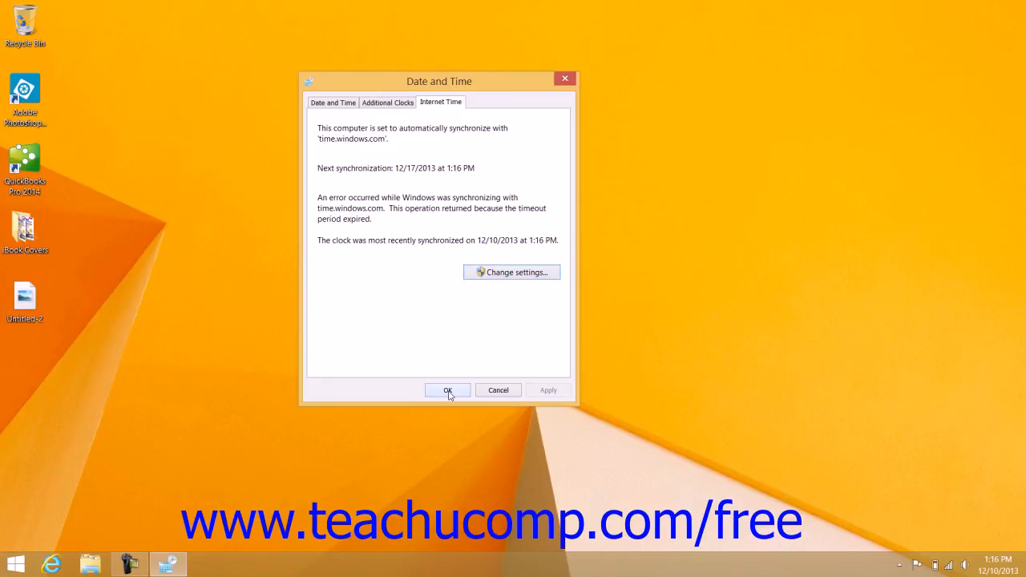
Confirm with OK to close the Date and Time dialog
{"action": "left_click", "coordinate": [447, 389]}
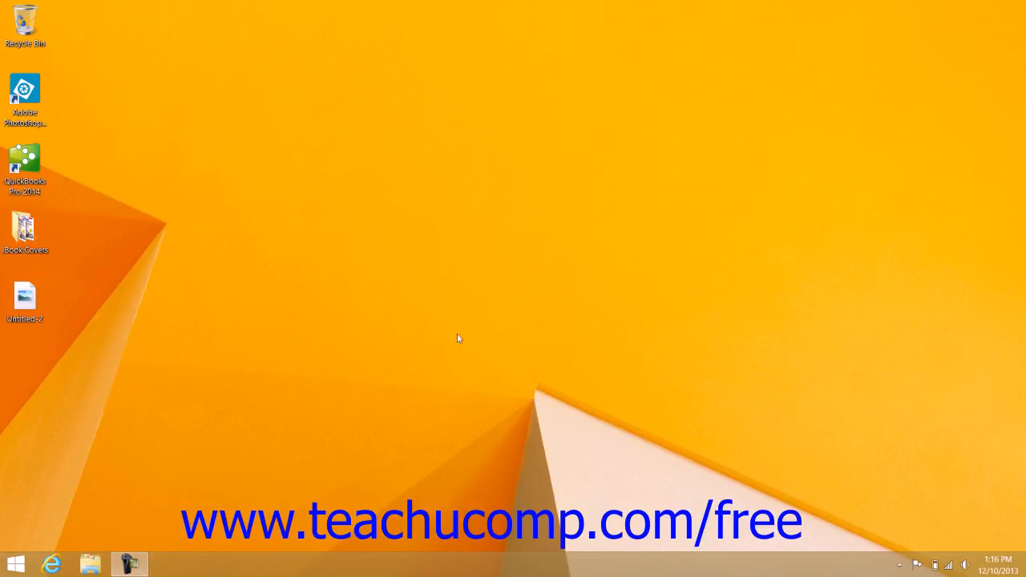